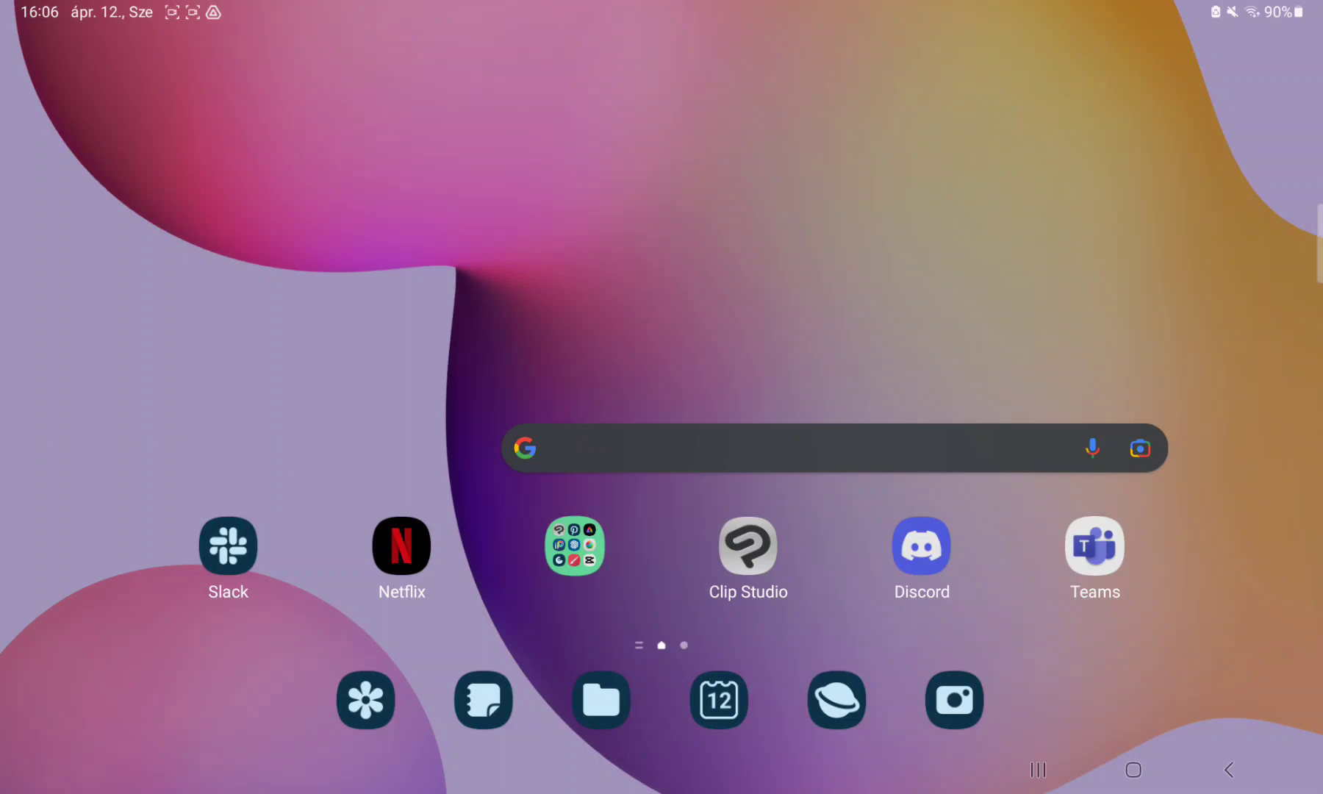
- Launch Clip Studio Paint to a blank Illustration15 canvas
left_click(746, 540)
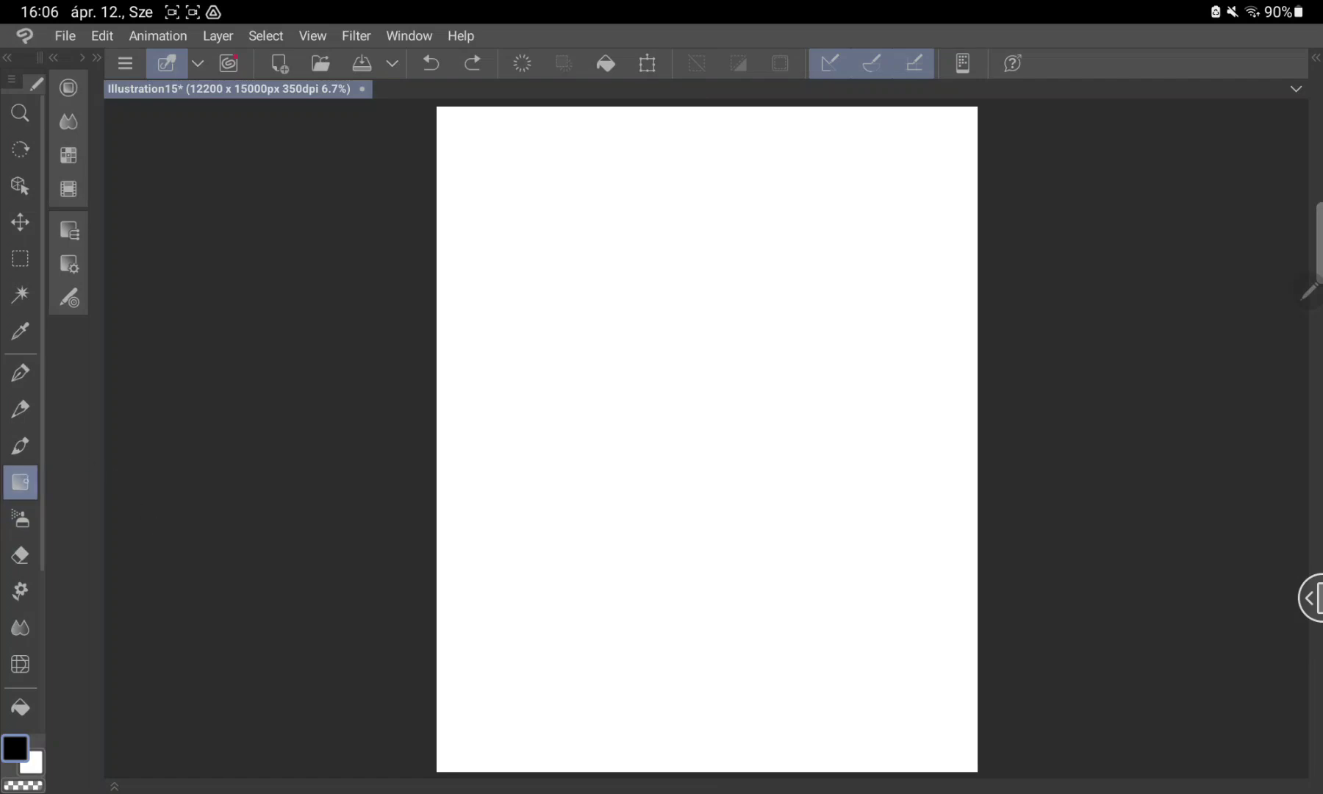
- Choose the Midday sky preset in the Gradient sub tool palette
left_click(21, 482)
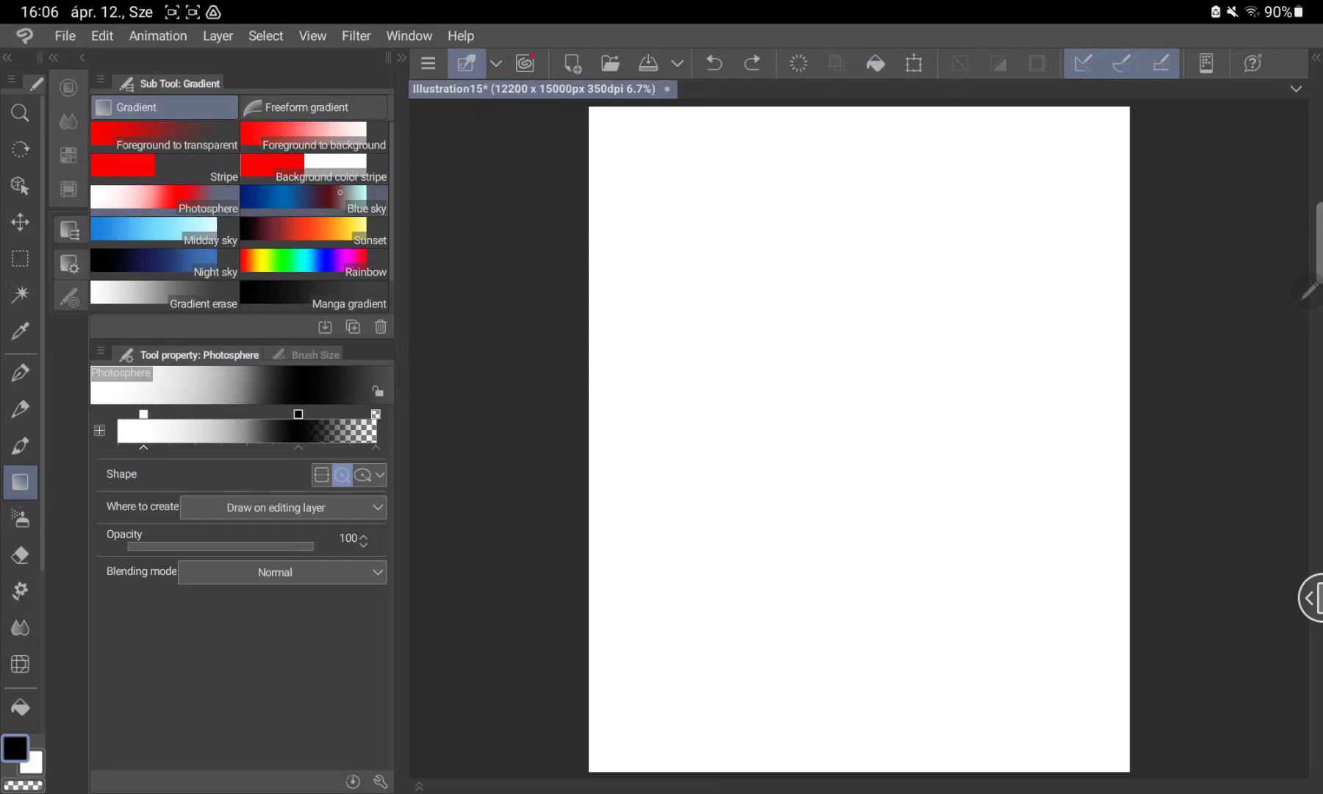
left_click(155, 233)
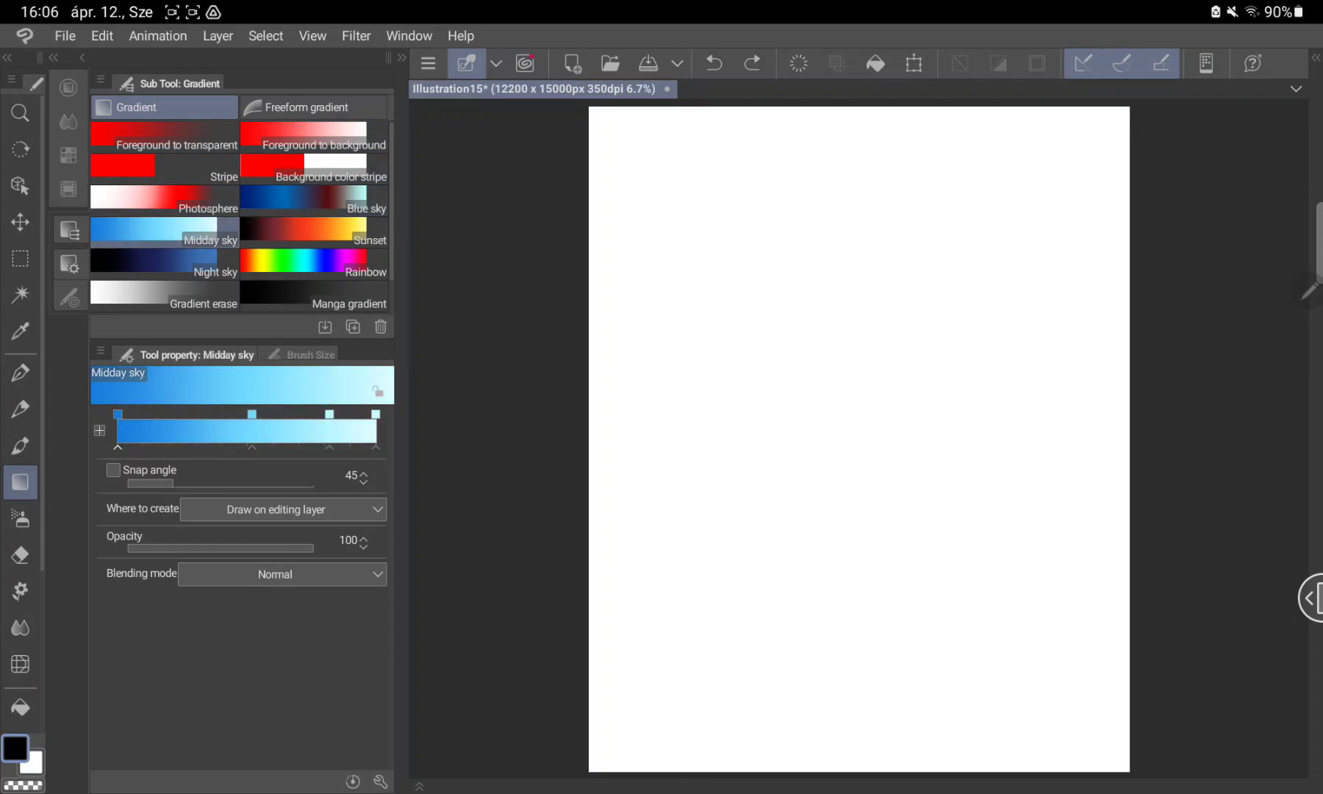